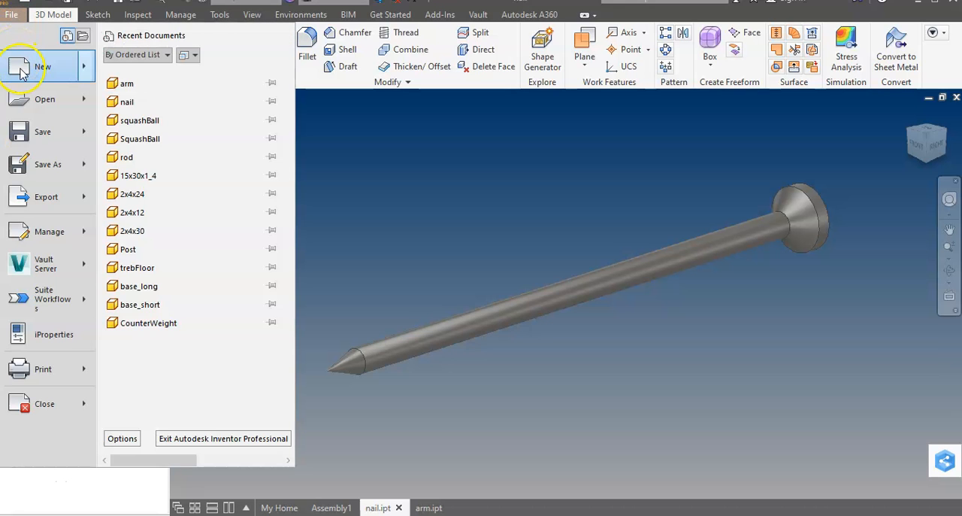
# Create a new part from the Standard (in).ipt template.
pyautogui.click(23, 69)
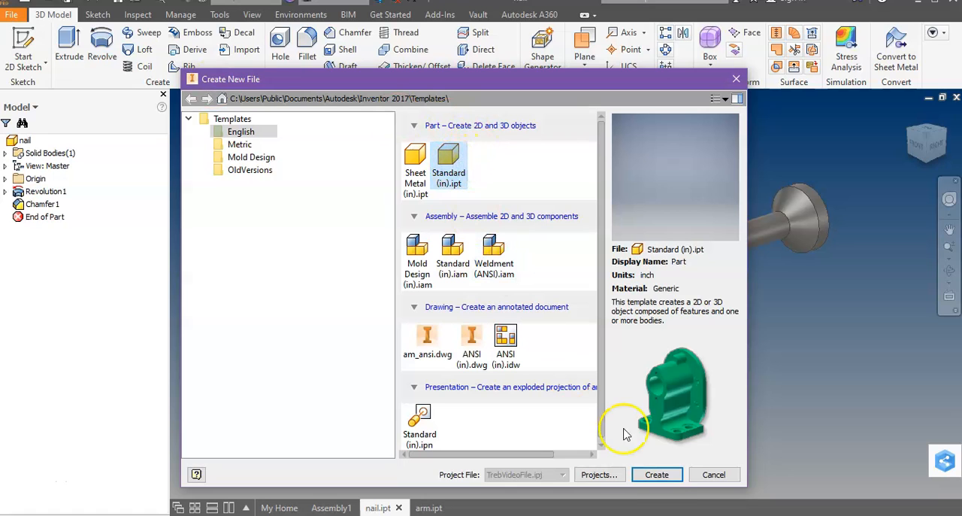
pyautogui.click(656, 473)
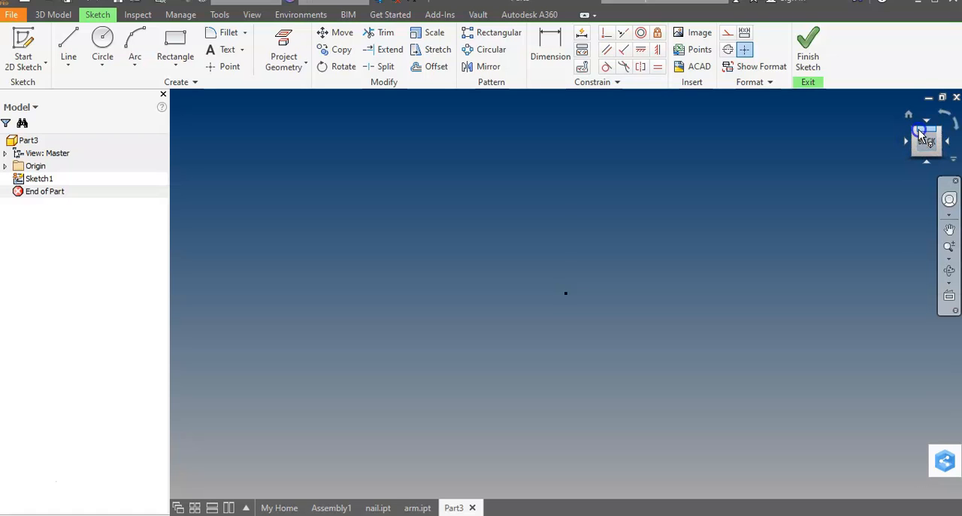
# Sketch a 2 5/8 in diameter circle centred on the origin and finish the sketch.
pyautogui.click(925, 134)
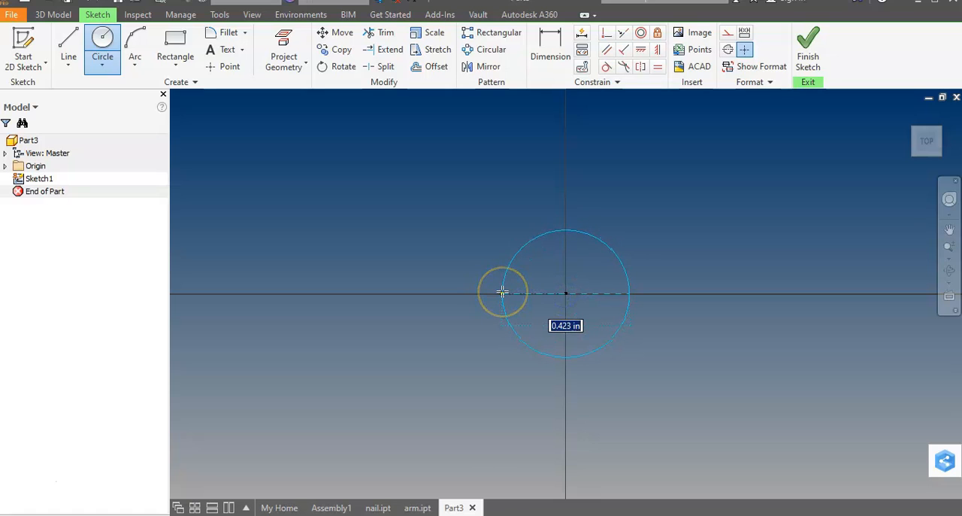
pyautogui.write('2')
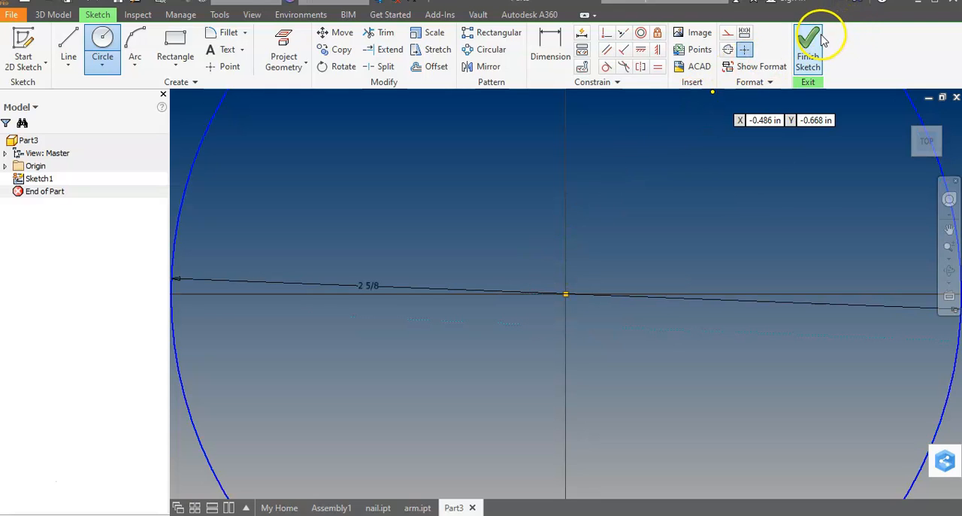
pyautogui.click(816, 42)
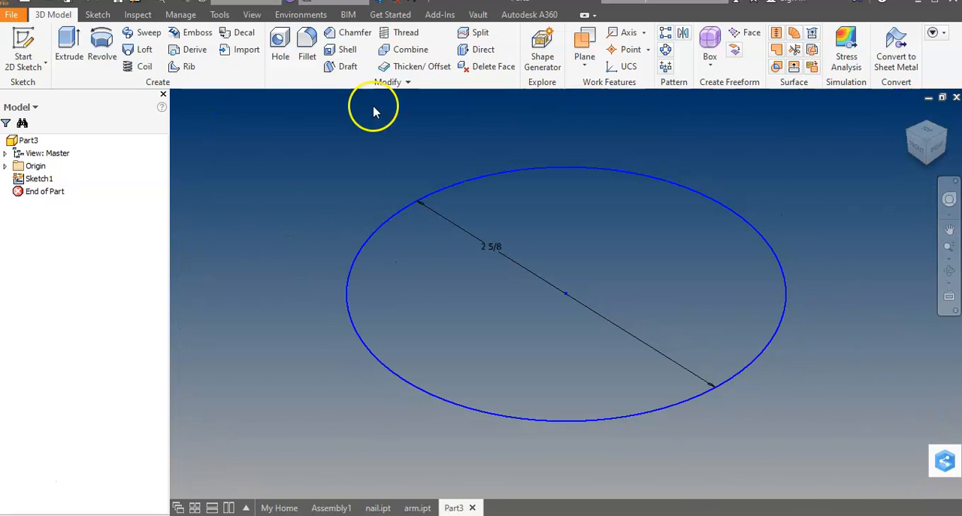
# Extrude the circle profile 4 in into a solid cylinder, Extrusion1.
pyautogui.click(69, 45)
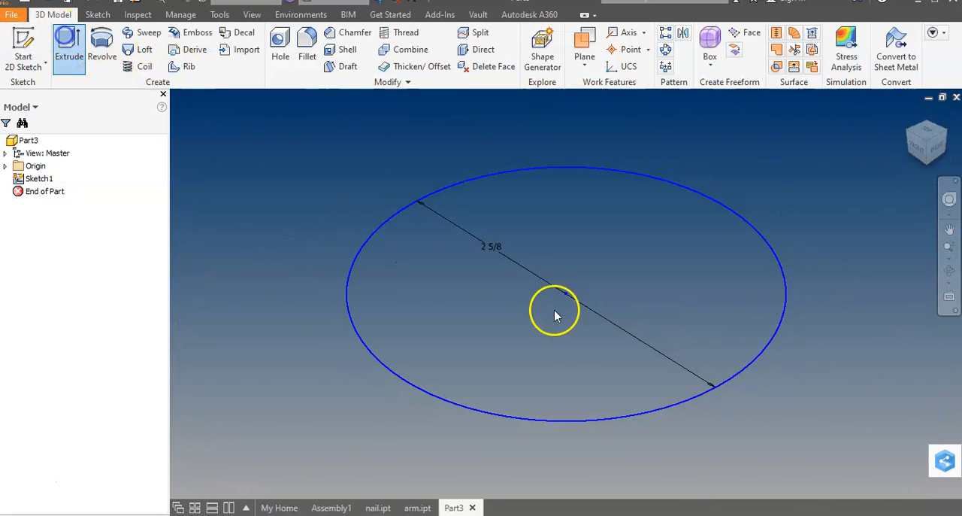
pyautogui.click(557, 316)
pyautogui.write('4')
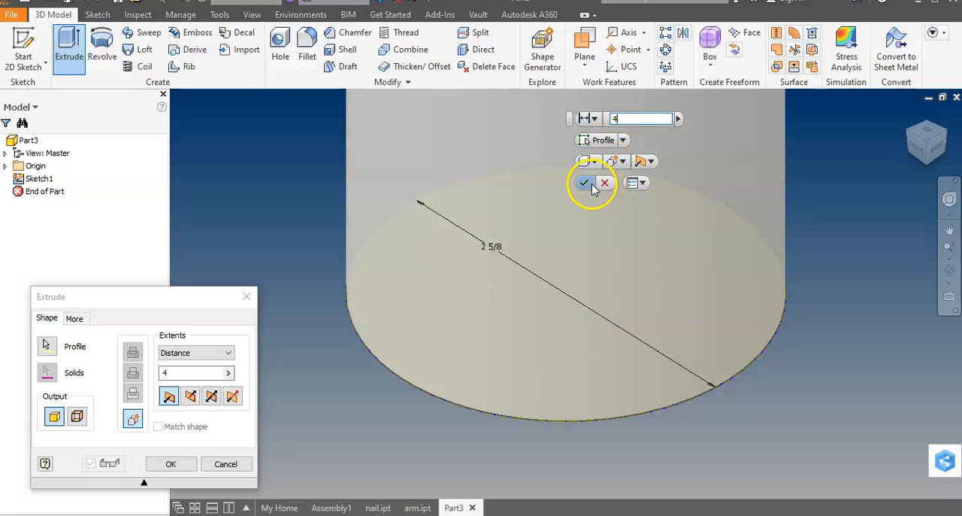
pyautogui.click(583, 184)
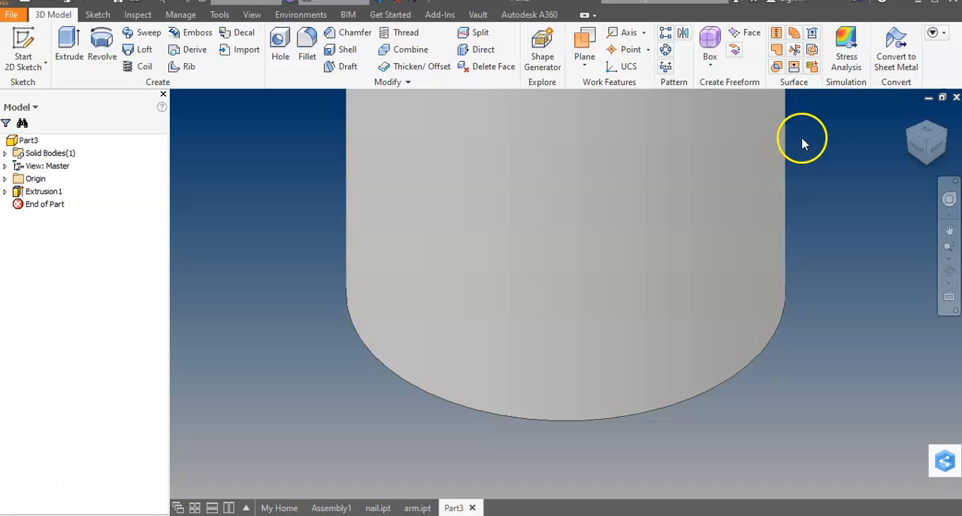
pyautogui.moveTo(803, 143); pyautogui.dragTo(908, 120)
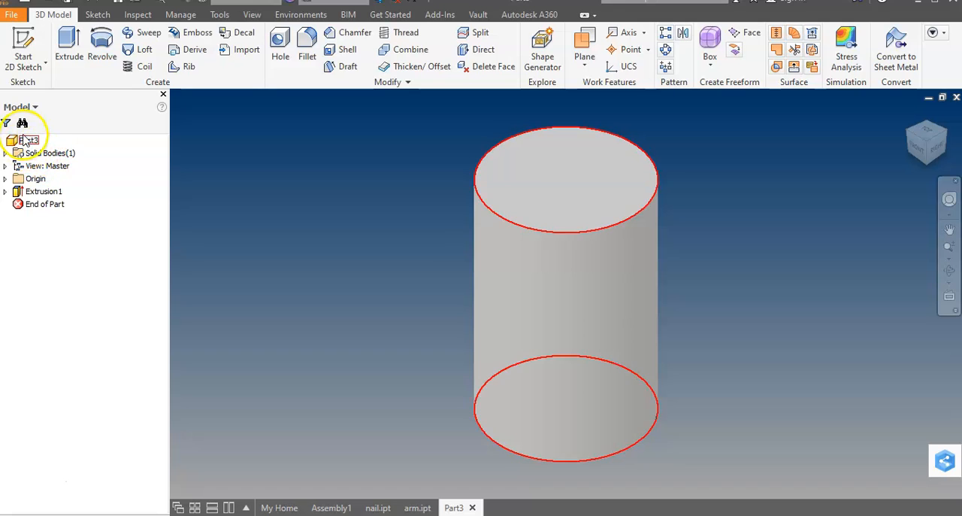
# Set the cylinder's curved side face appearance to Red via its Properties.
pyautogui.click(515, 271)
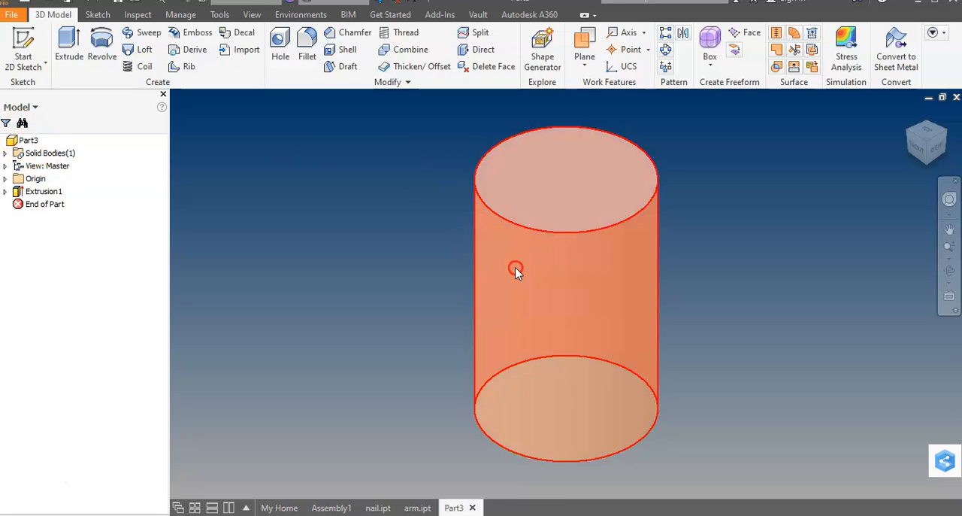
pyautogui.rightClick(515, 271)
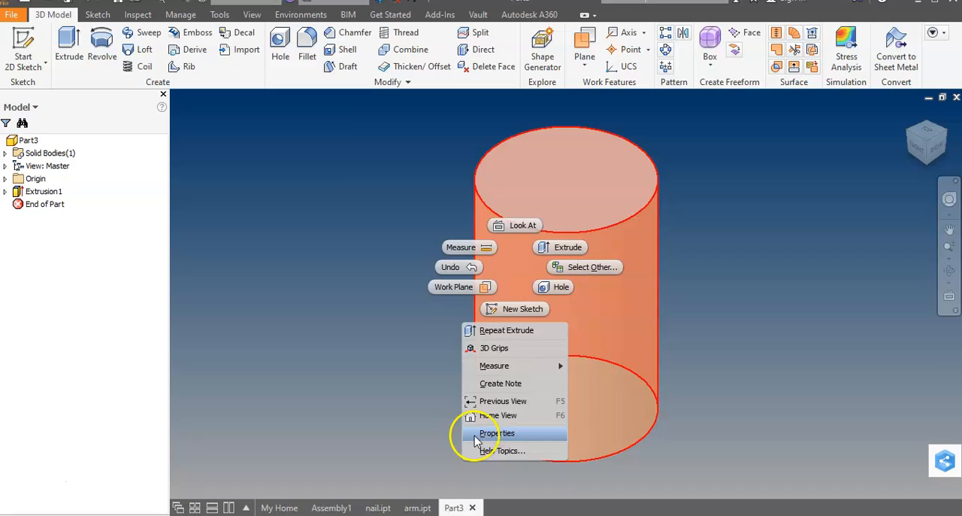
pyautogui.click(499, 433)
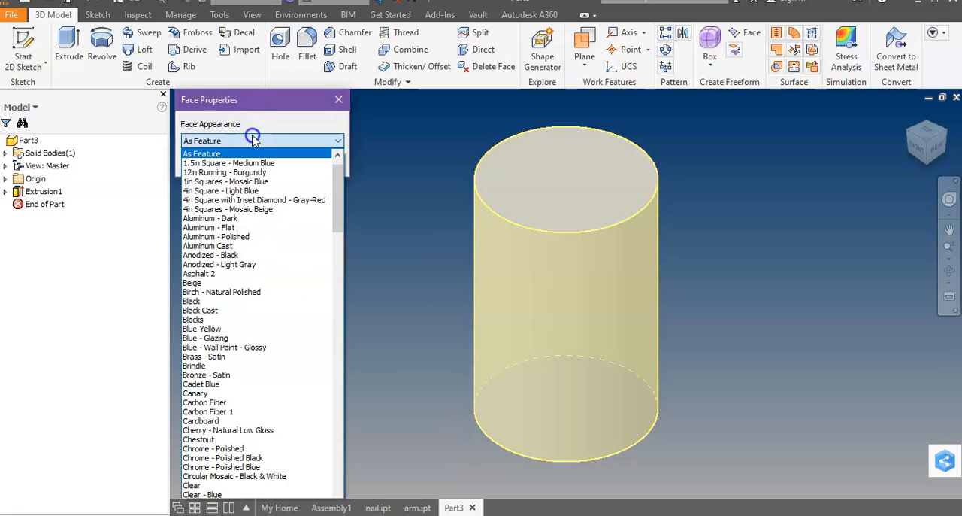
pyautogui.scroll(-3)
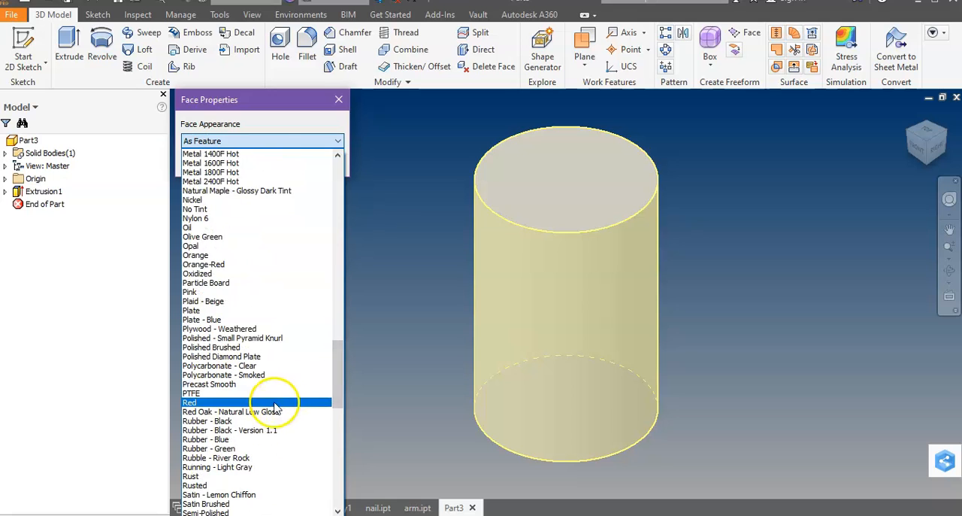
pyautogui.click(210, 403)
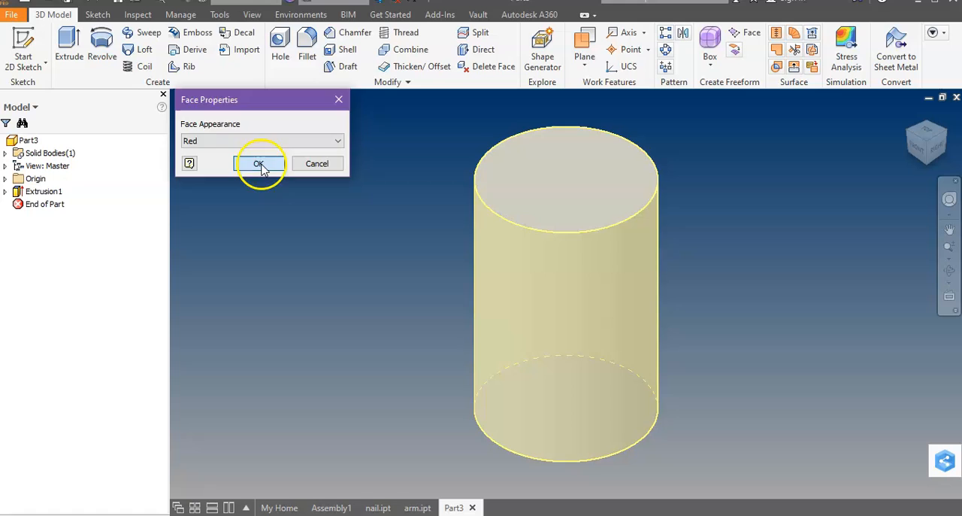
pyautogui.click(259, 163)
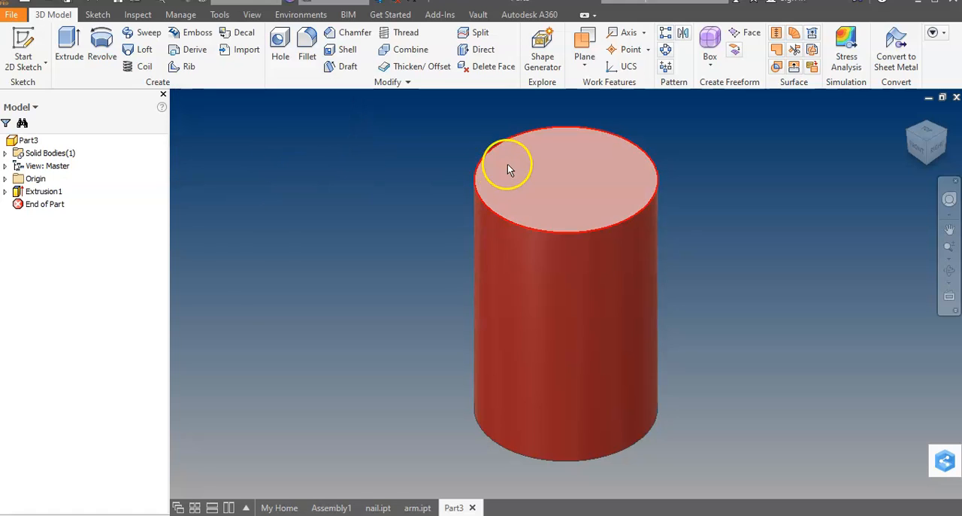
# Set the top and bottom end faces' appearance to Red to match the side.
pyautogui.rightClick(510, 169)
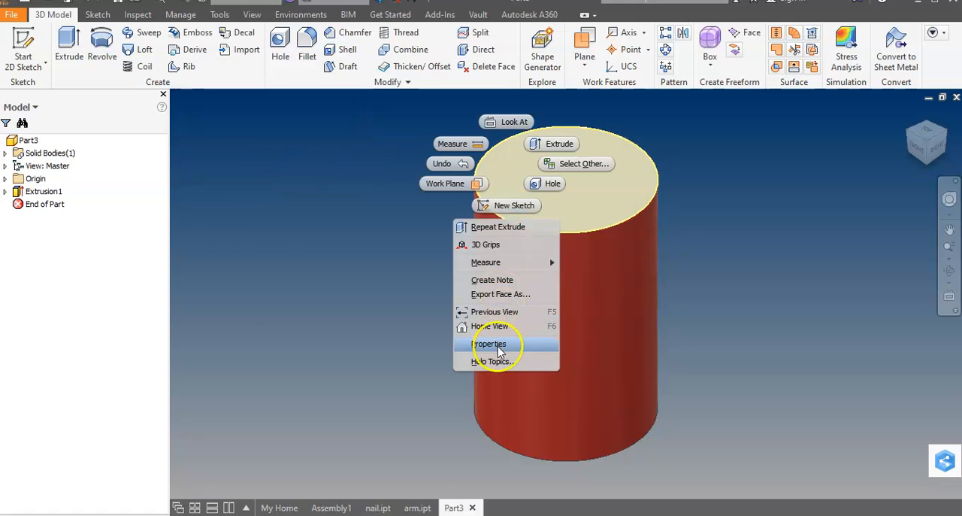
pyautogui.click(488, 343)
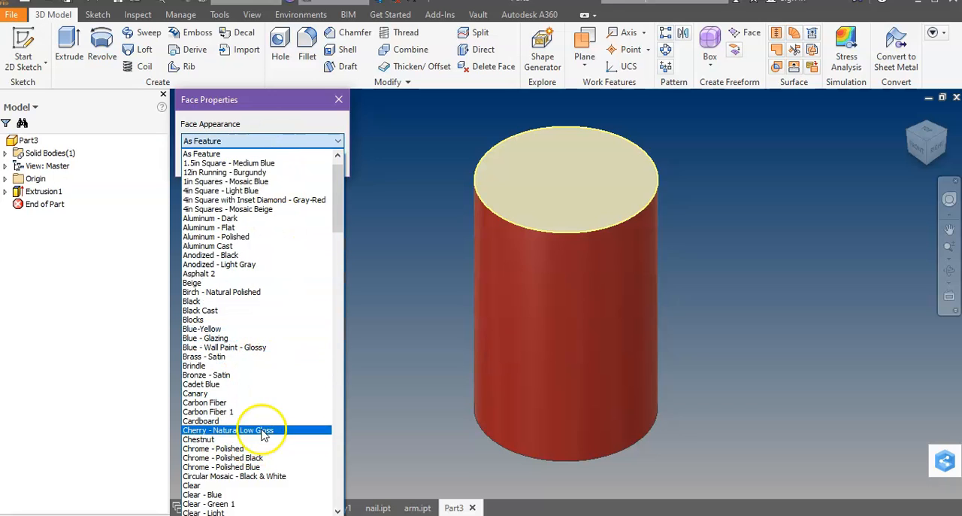
pyautogui.scroll(-3)
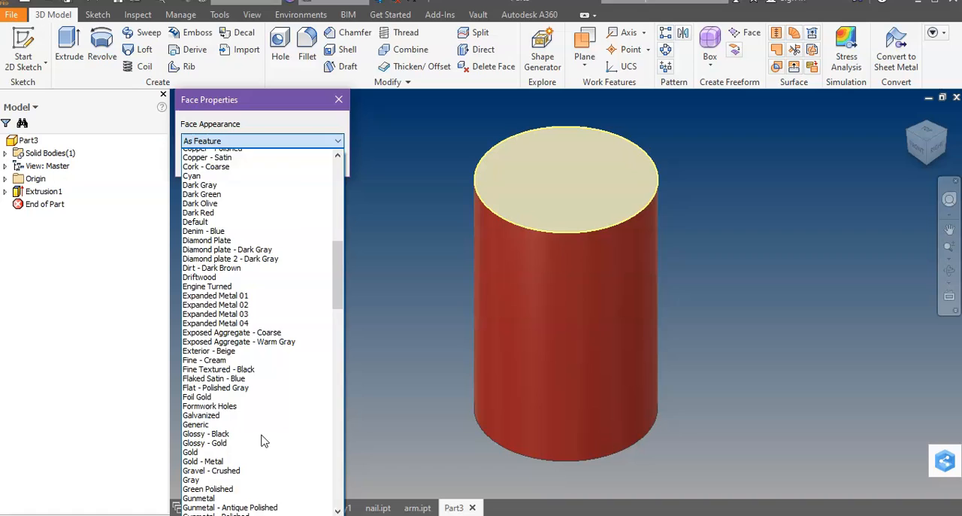
pyautogui.scroll(-3)
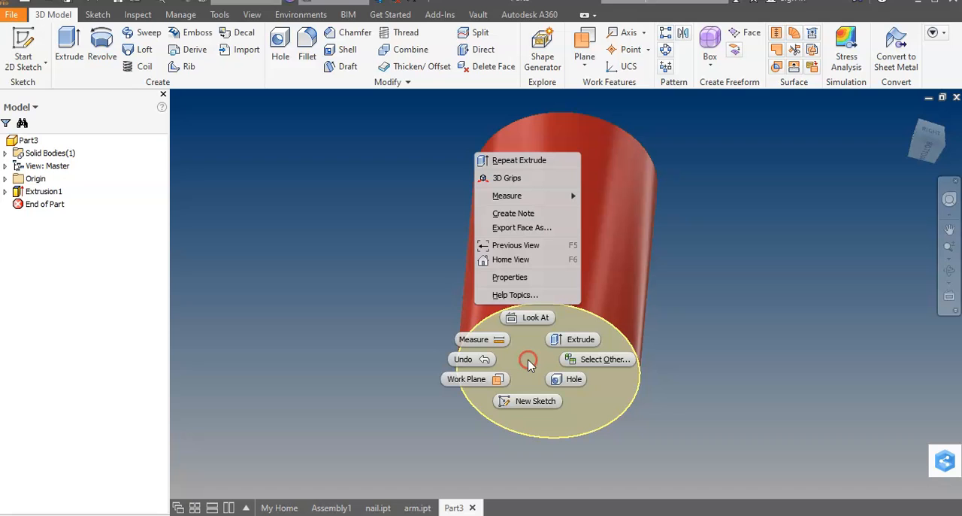
pyautogui.click(529, 364)
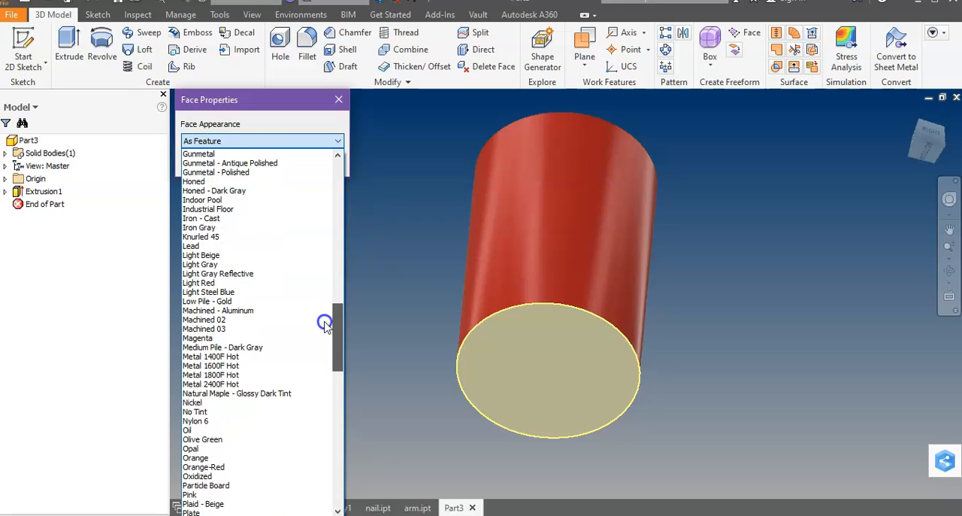
pyautogui.scroll(-3)
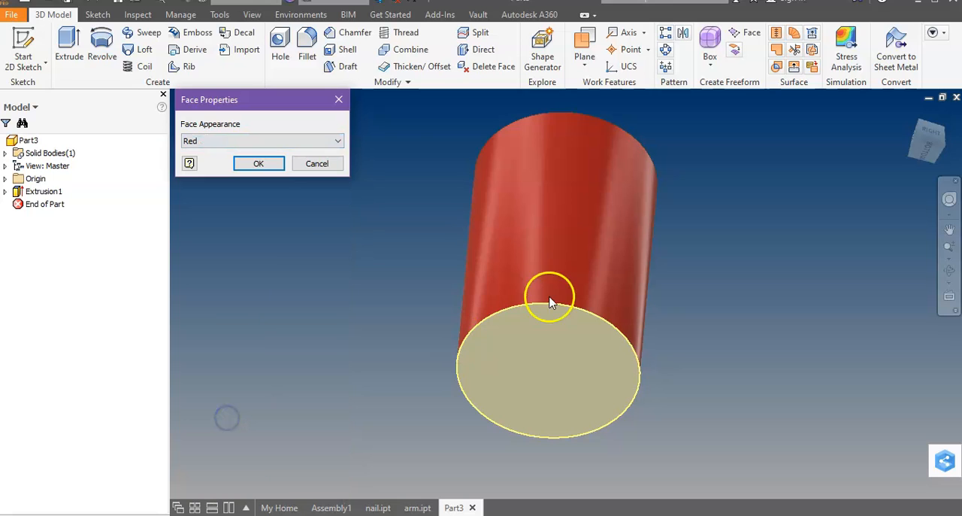
pyautogui.click(259, 162)
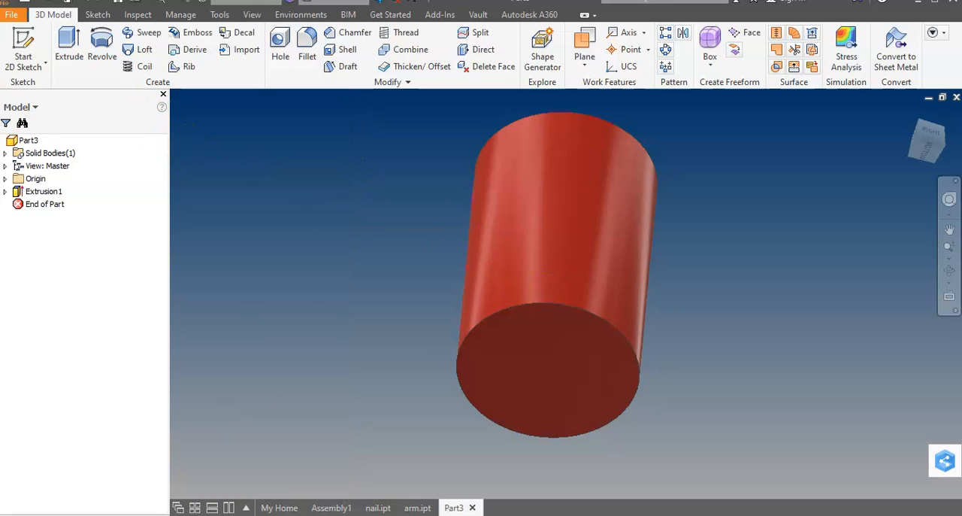
pyautogui.rightClick(29, 140)
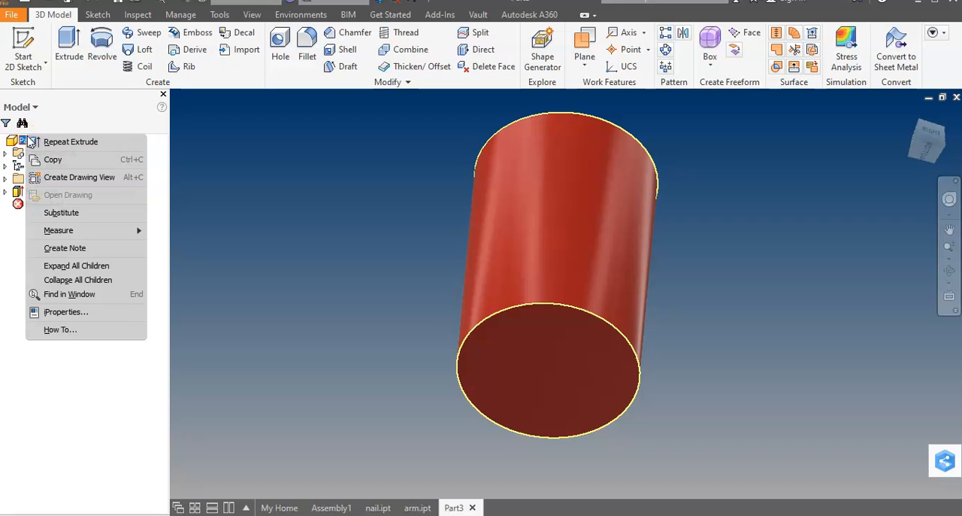
pyautogui.moveTo(54, 313)
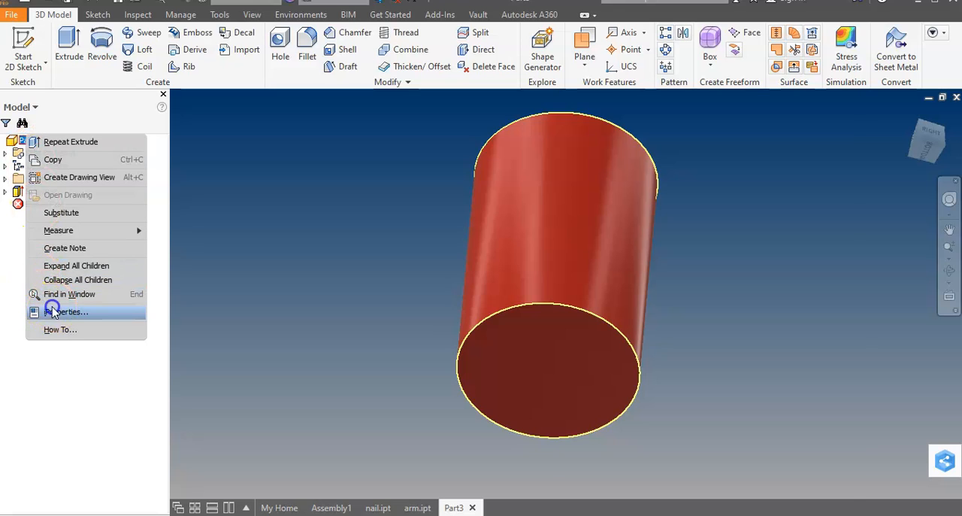
pyautogui.click(63, 311)
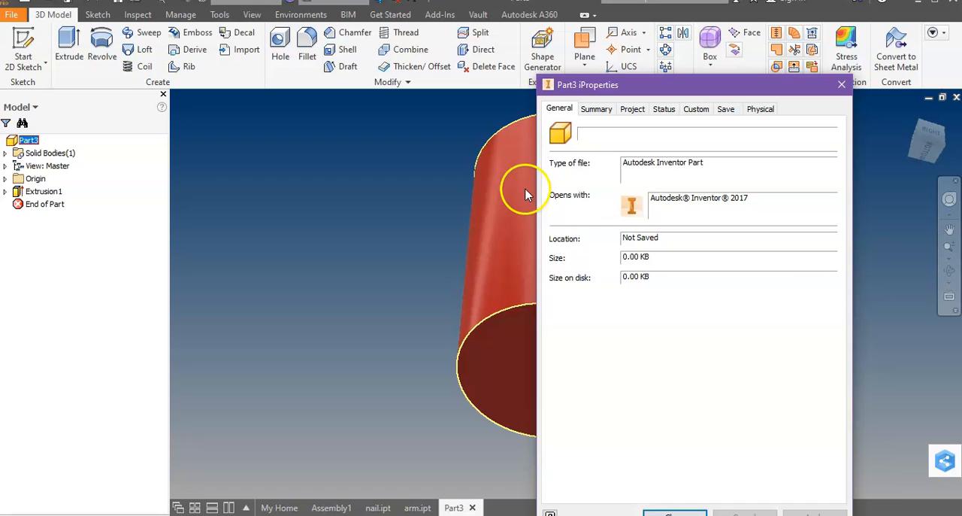
pyautogui.click(761, 109)
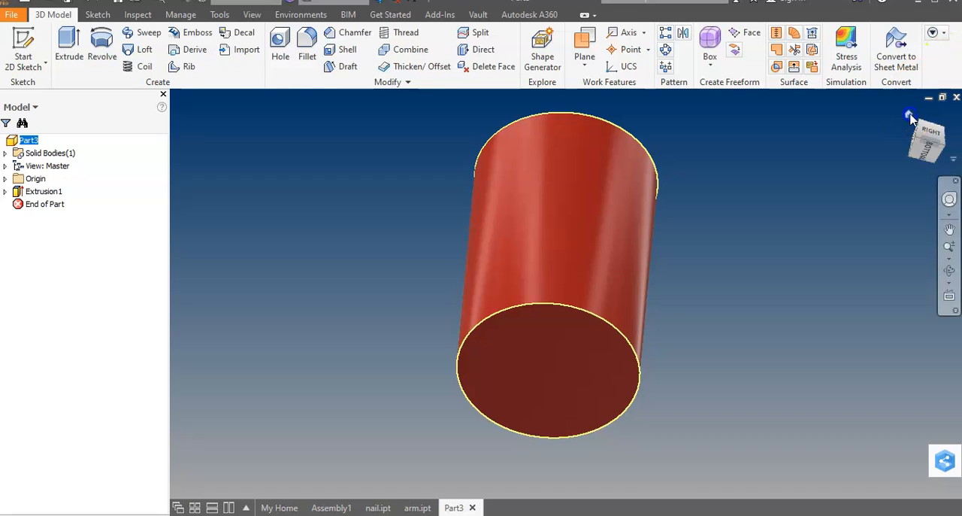
pyautogui.click(908, 117)
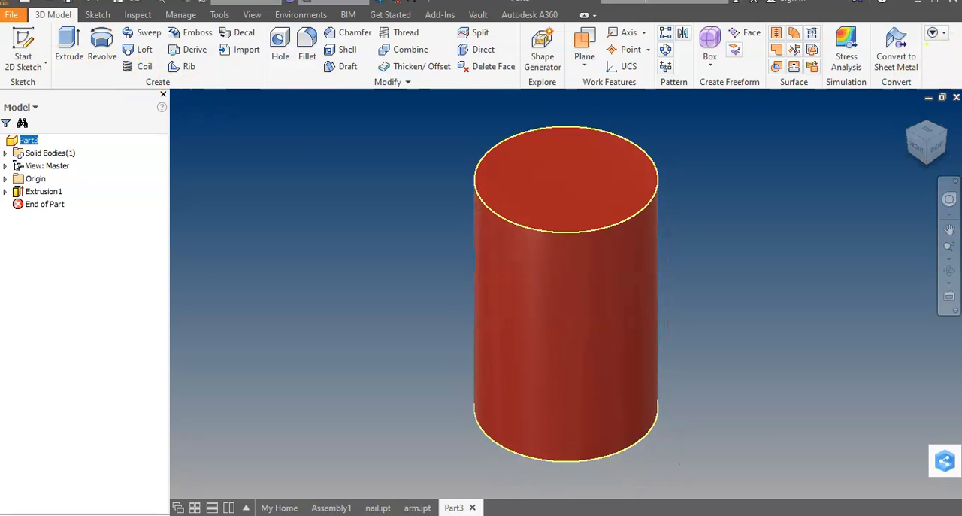
# Save the part as 'soup can.ipt' through Save As.
pyautogui.click(15, 6)
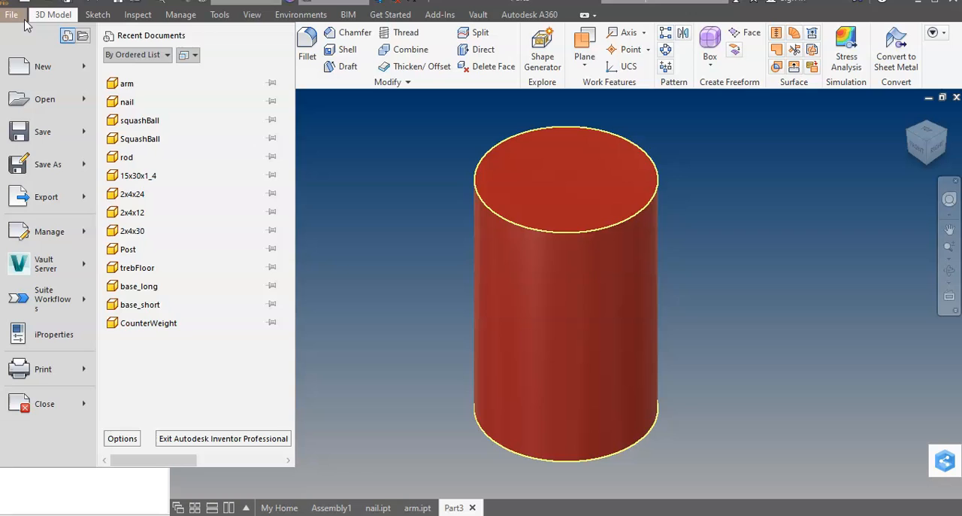
pyautogui.click(48, 164)
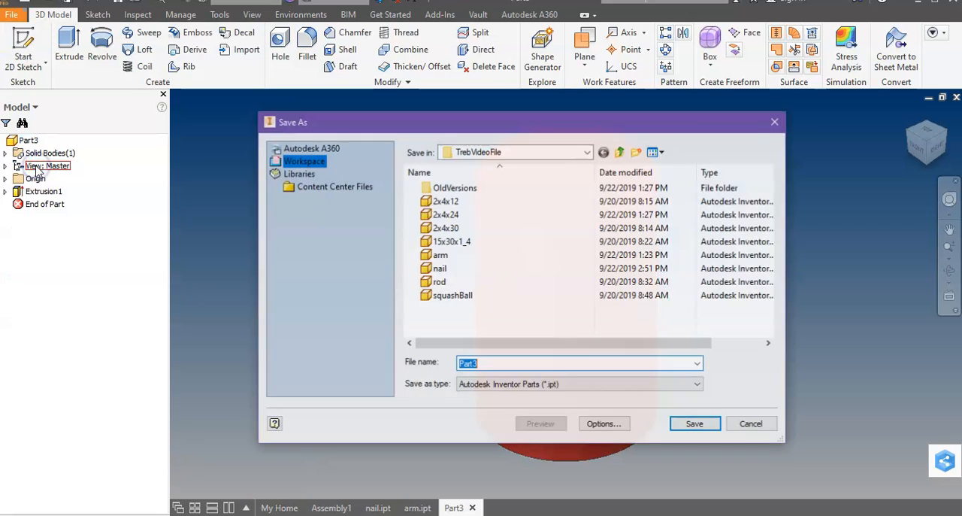
pyautogui.write('s')
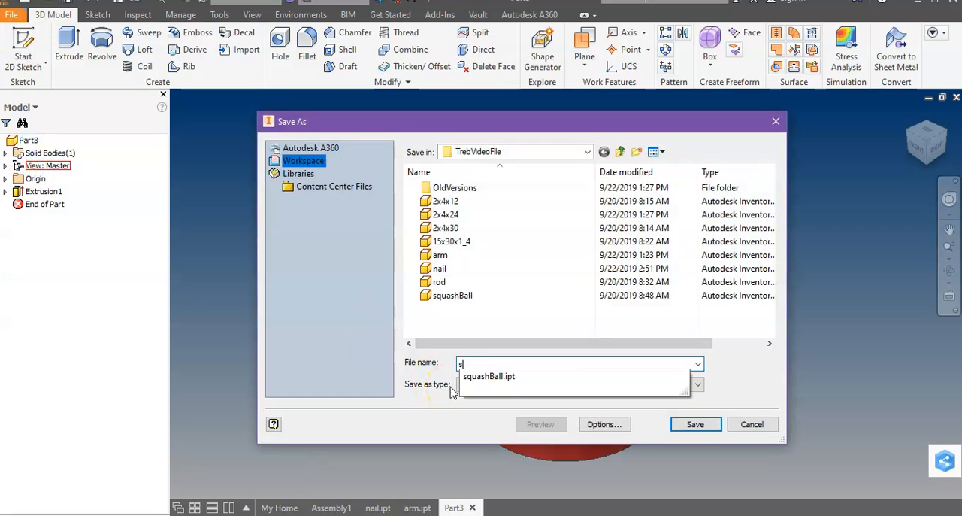
pyautogui.write('oup')
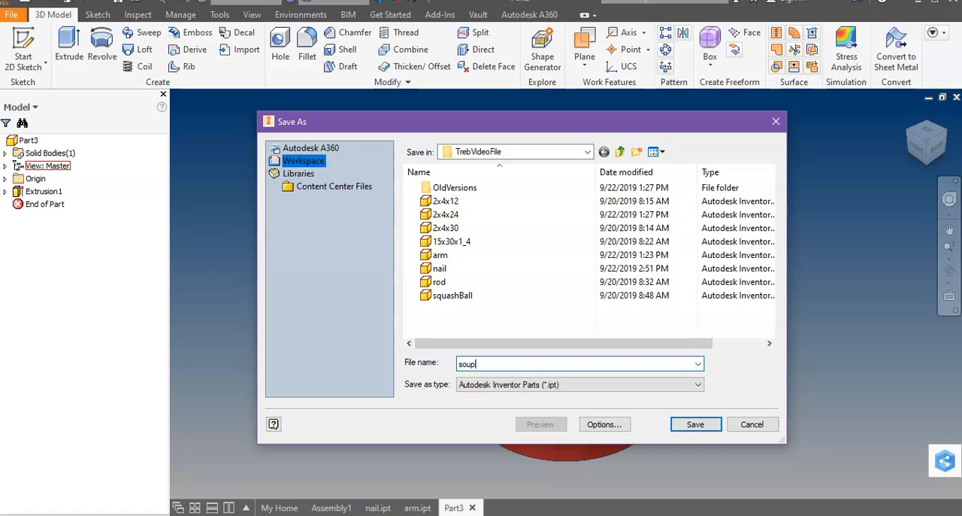
pyautogui.click(695, 425)
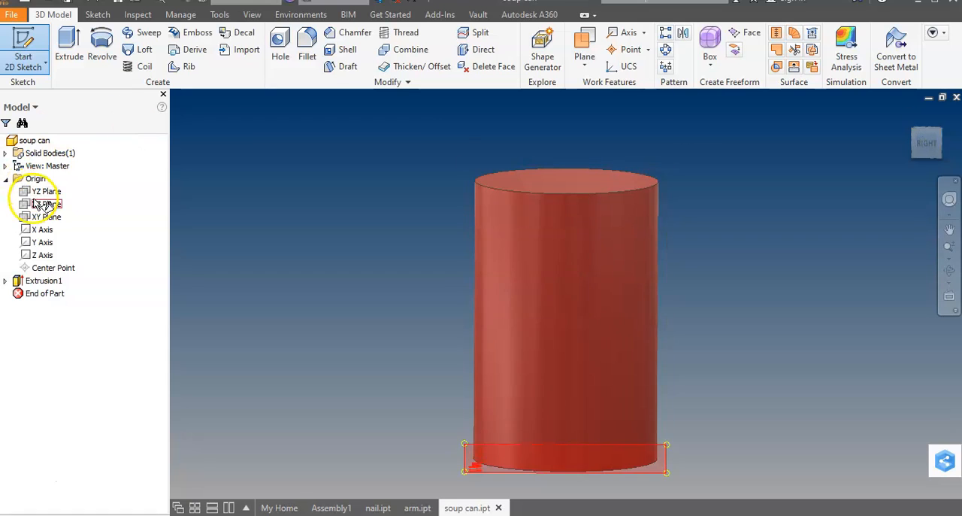
# Create Work Plane1 offset 1.250 in from the YZ Plane.
pyautogui.click(43, 191)
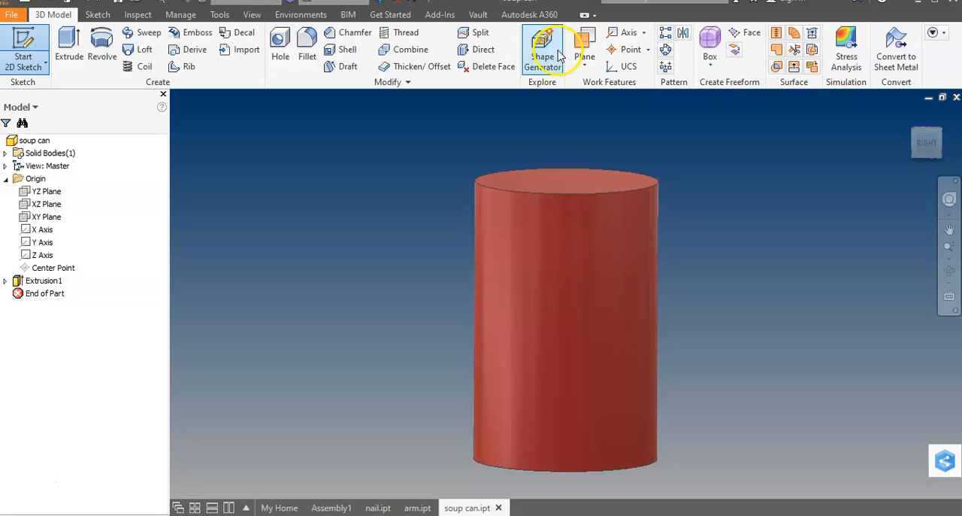
pyautogui.click(583, 58)
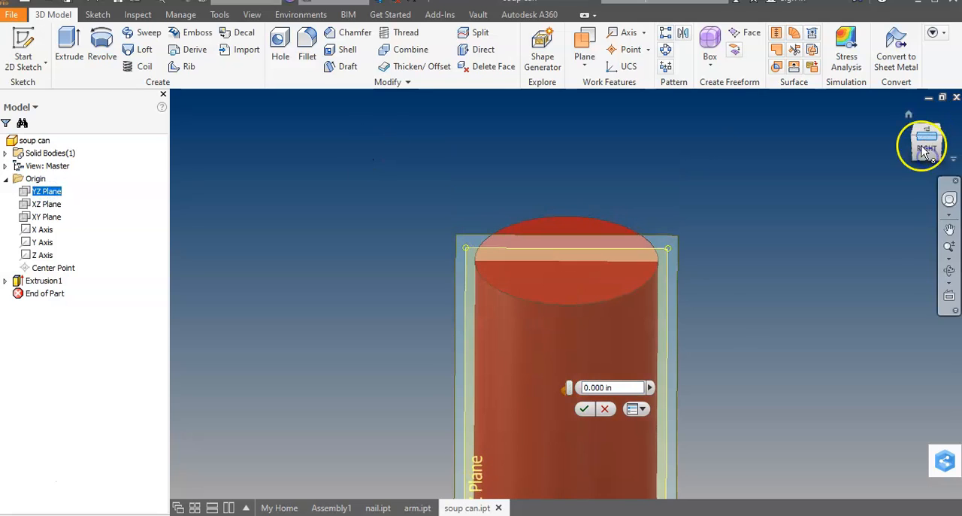
pyautogui.click(594, 388)
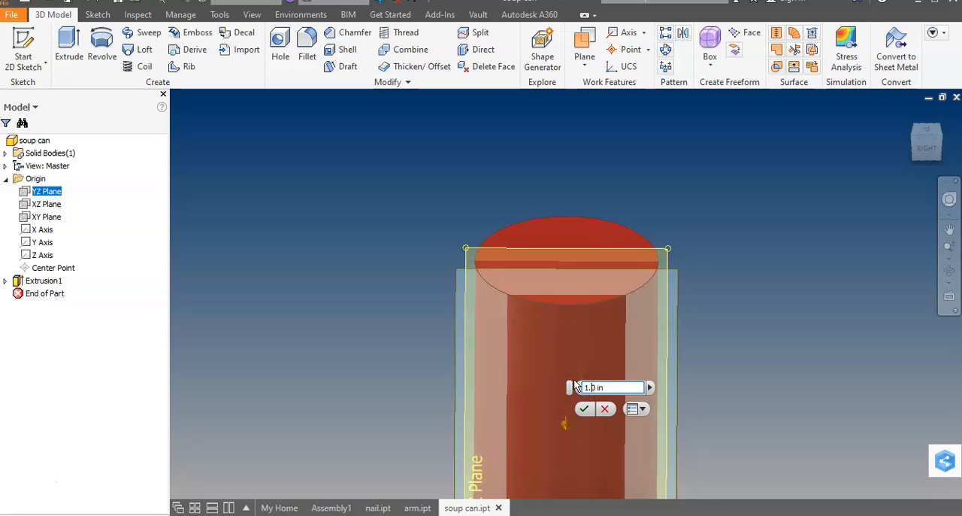
pyautogui.write('1.250 in')
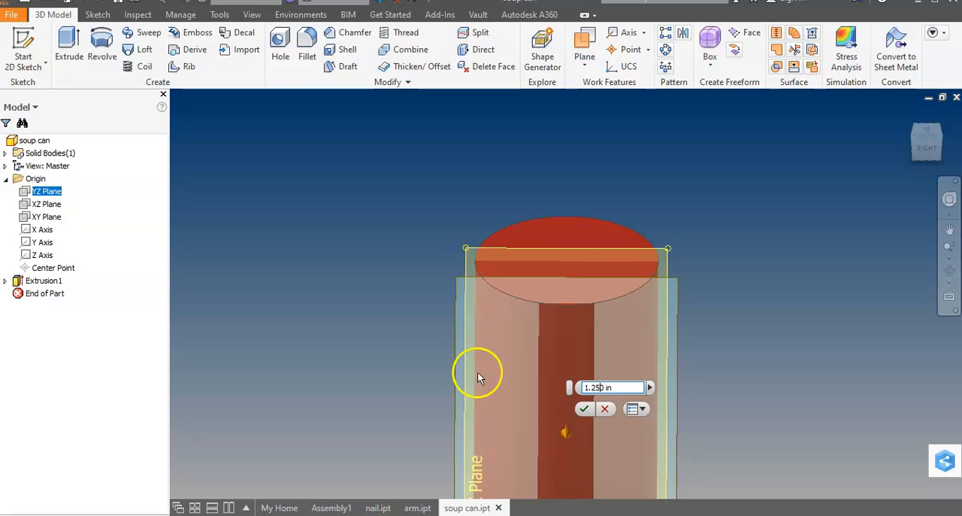
pyautogui.click(583, 408)
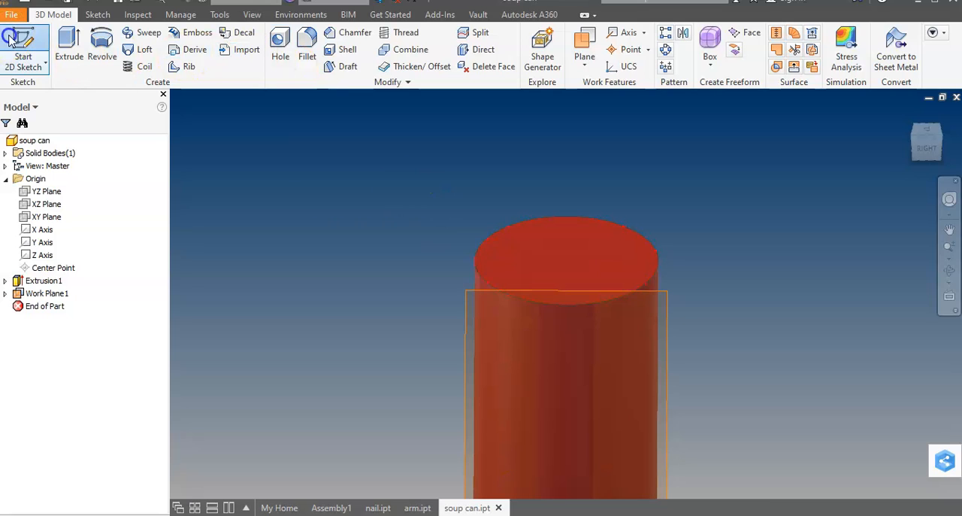
pyautogui.moveTo(511, 305)
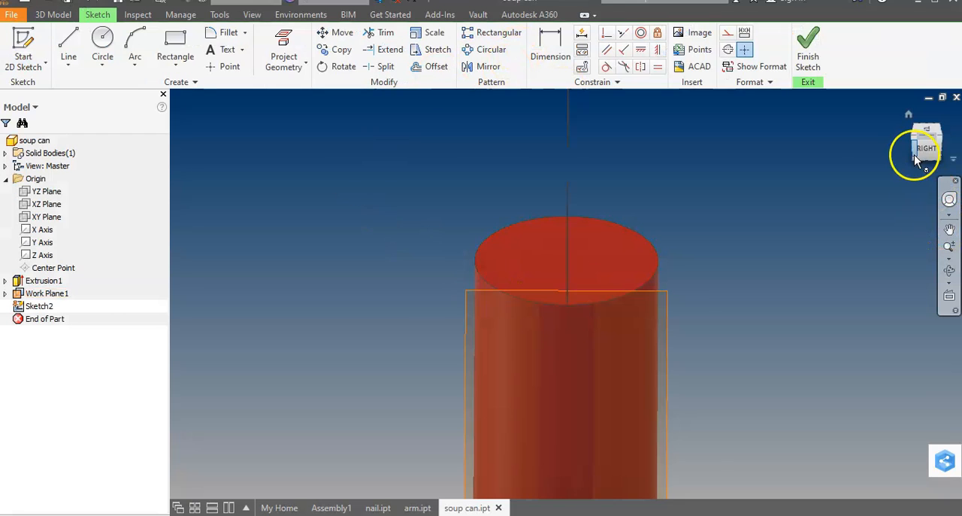
# Viewing the plane head-on, place .250 circles near the can's top and bottom by coordinate input.
pyautogui.click(921, 150)
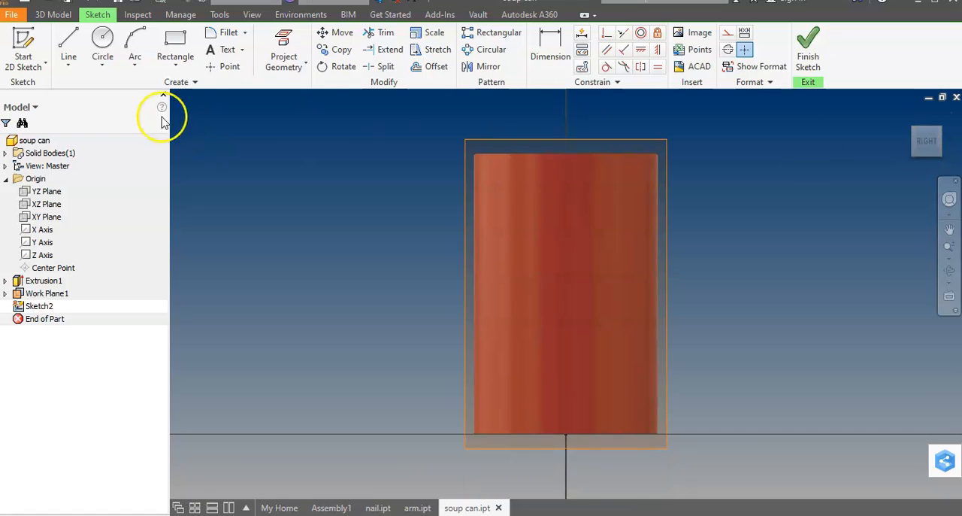
pyautogui.click(99, 45)
pyautogui.write('3.7')
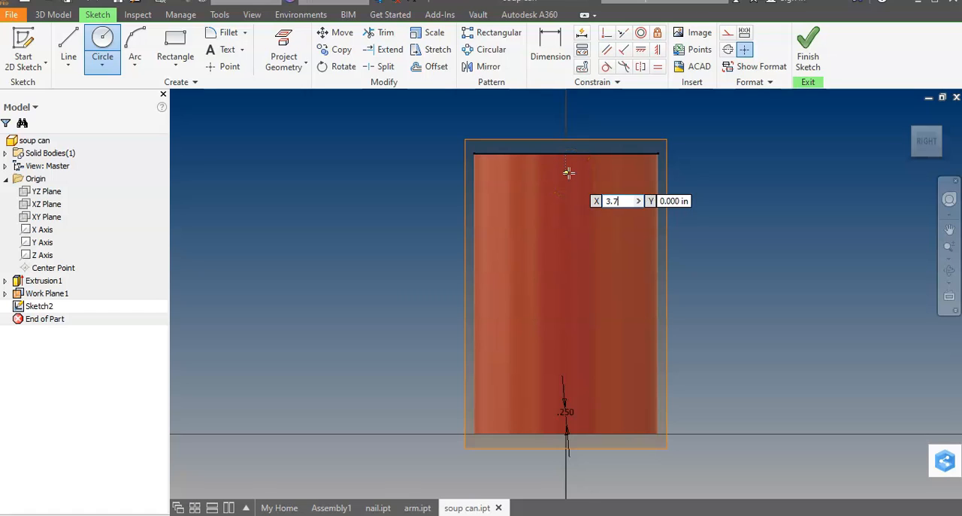
pyautogui.press('Tab')
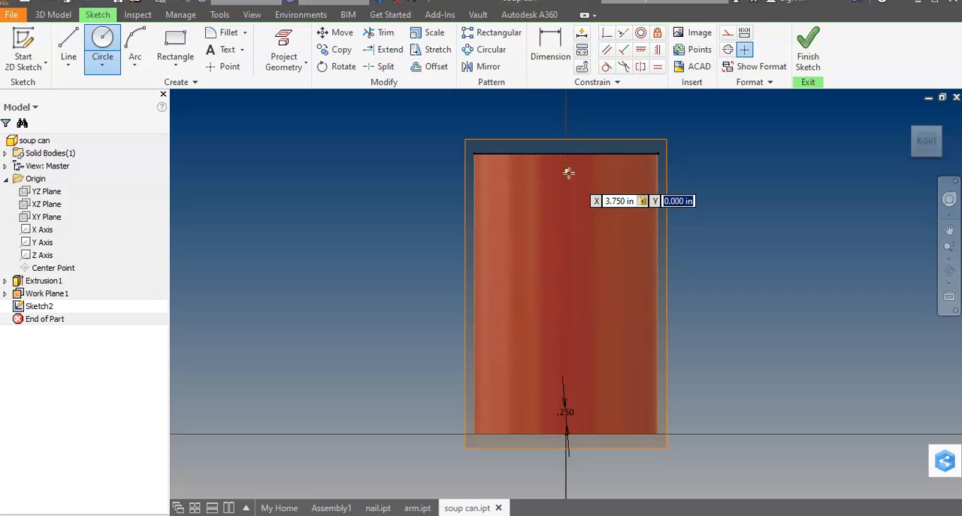
pyautogui.click(566, 171)
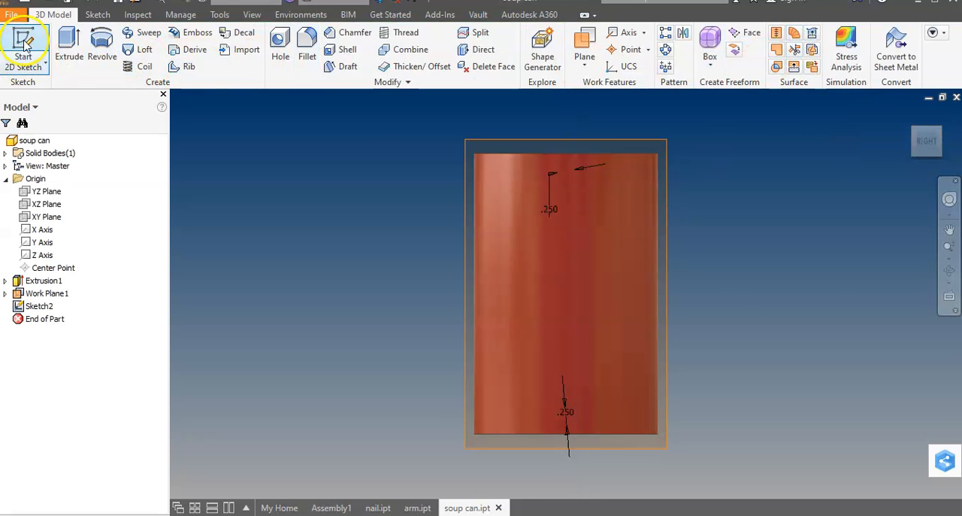
# Extrude both small circles .25 in into pegs, Extrusion2.
pyautogui.click(70, 45)
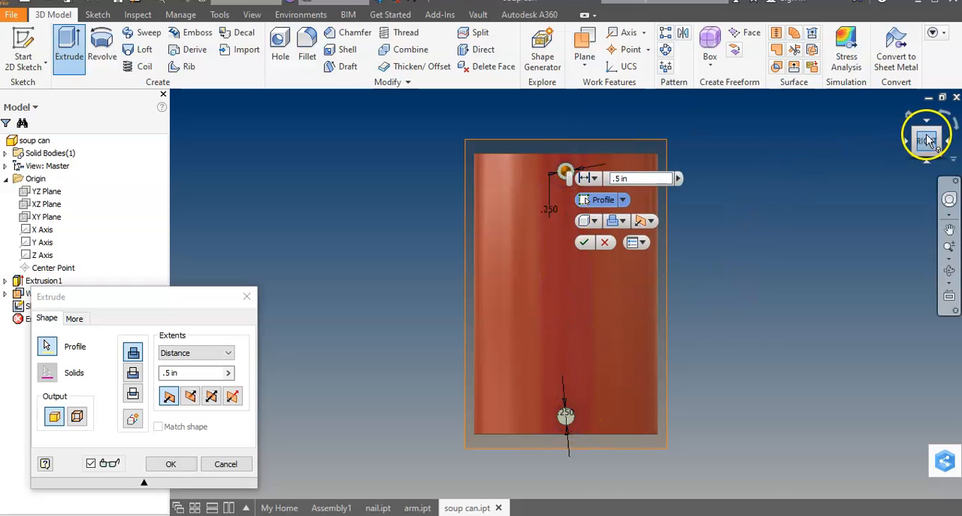
pyautogui.click(927, 138)
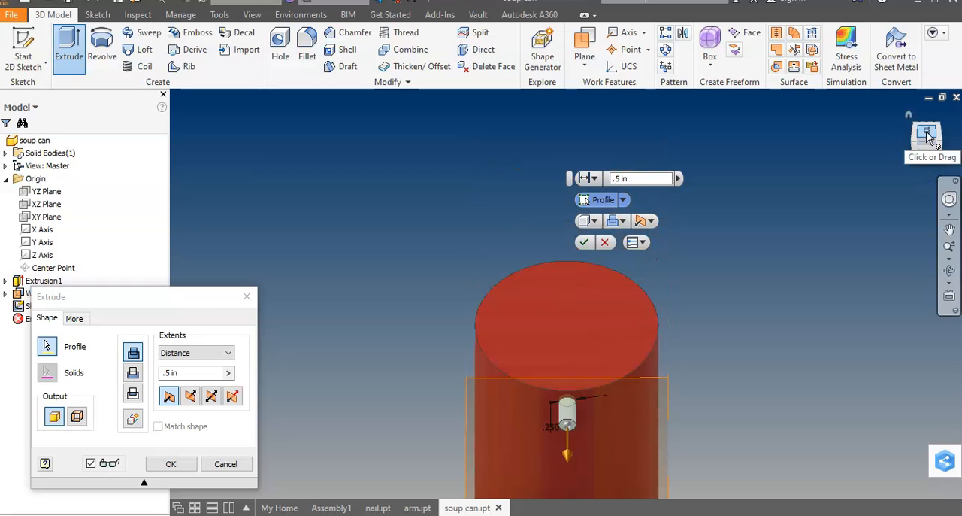
pyautogui.moveTo(731, 158)
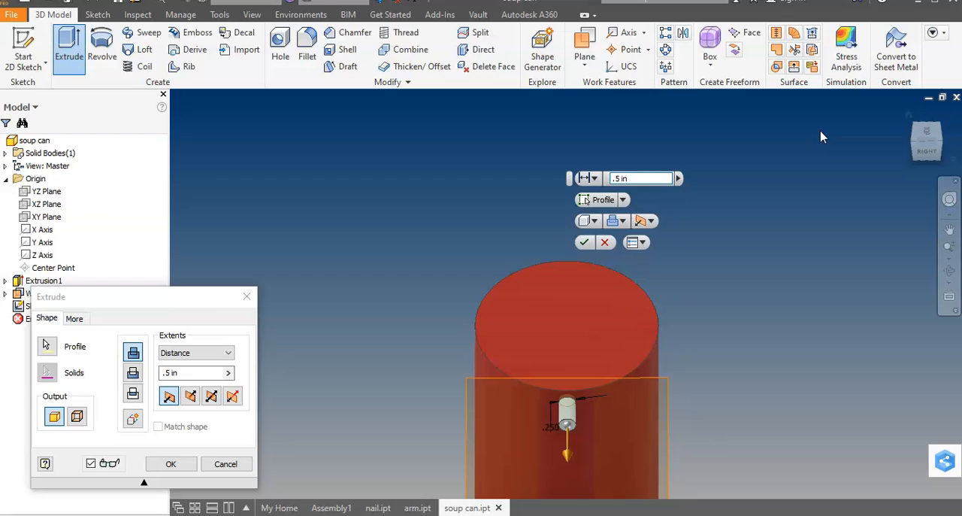
pyautogui.write('.25 in')
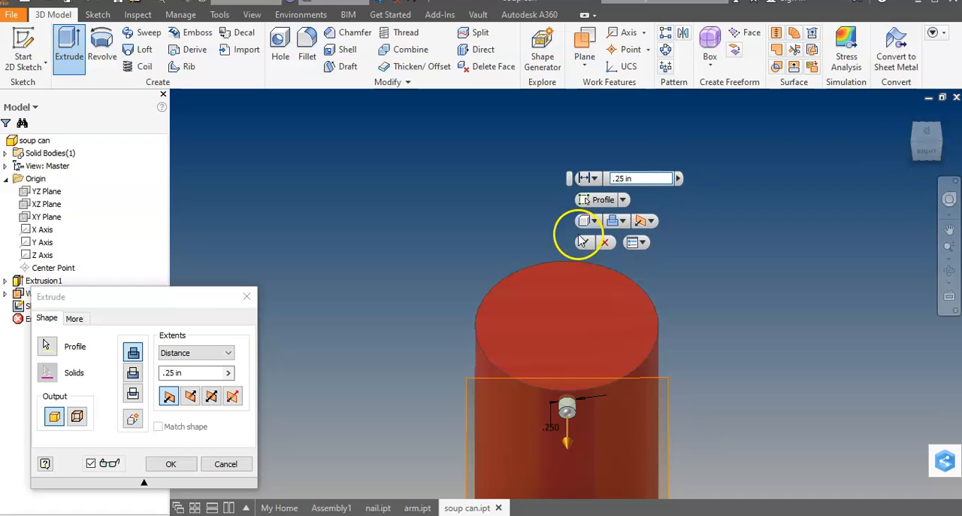
pyautogui.click(192, 463)
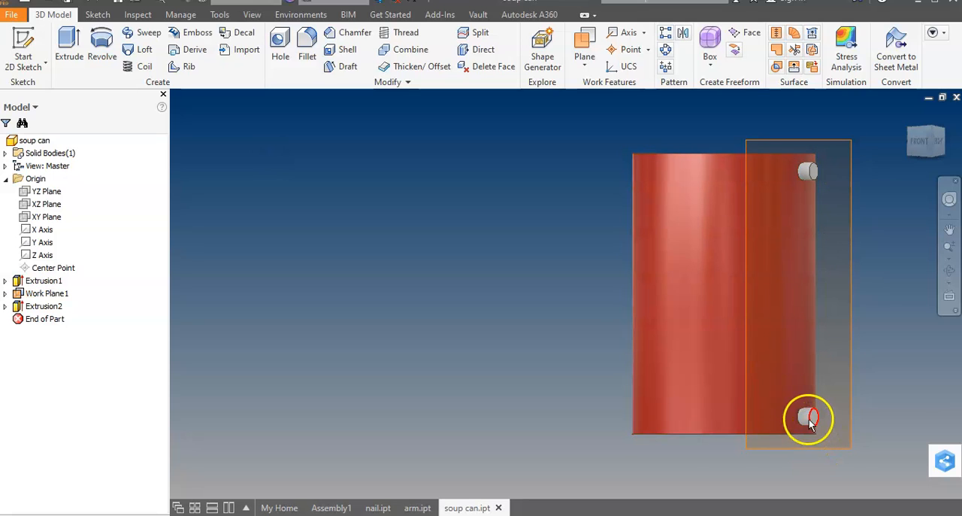
pyautogui.moveTo(815, 176)
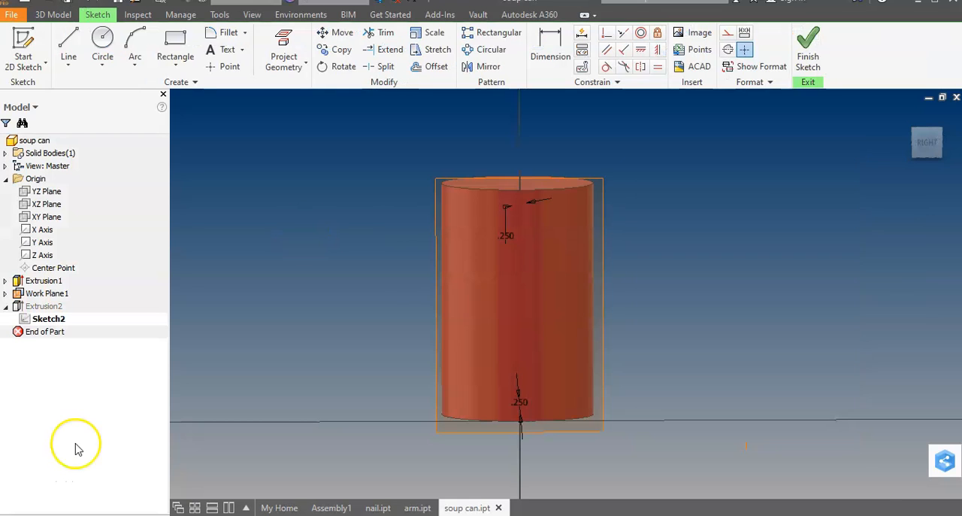
pyautogui.moveTo(382, 77)
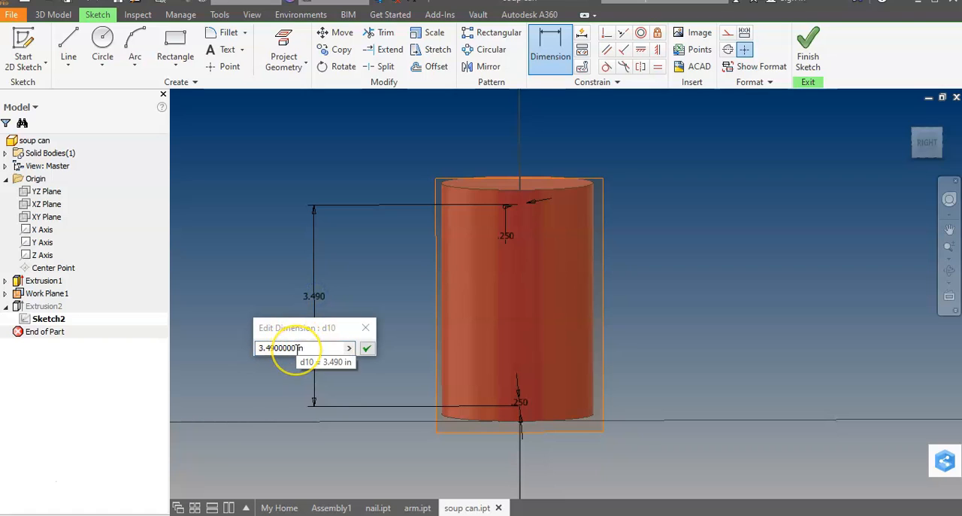
# Set the peg spacing dimension to 3.5 in and finish Sketch2 to rebuild the pegs.
pyautogui.tripleClick(301, 349)
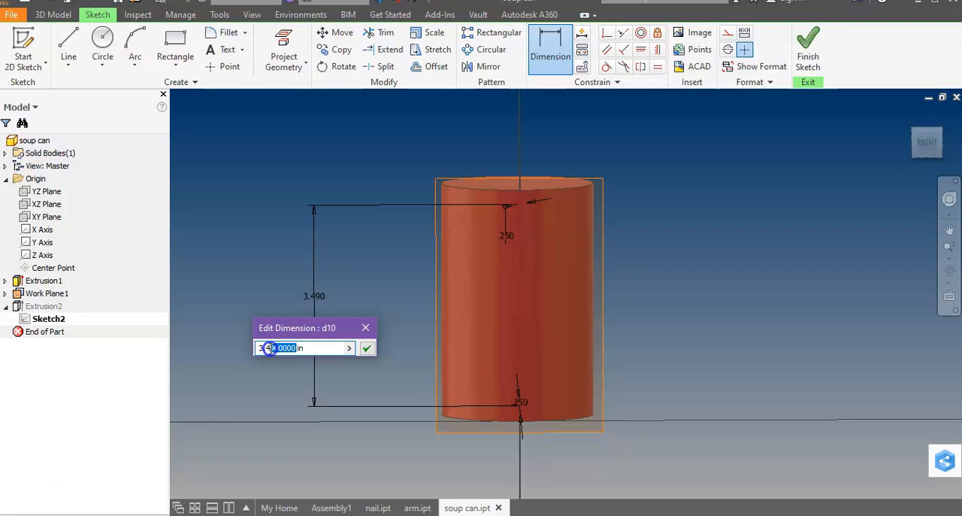
pyautogui.write('3.4')
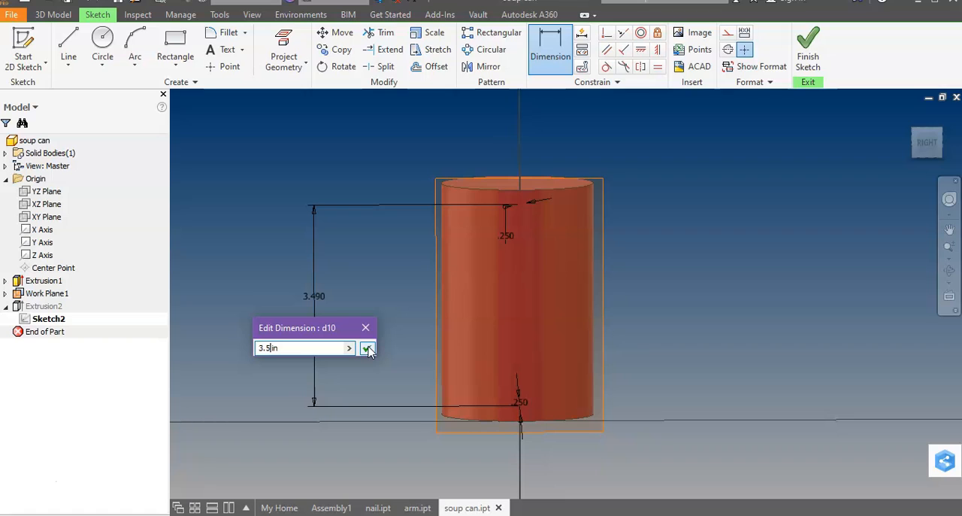
pyautogui.click(369, 349)
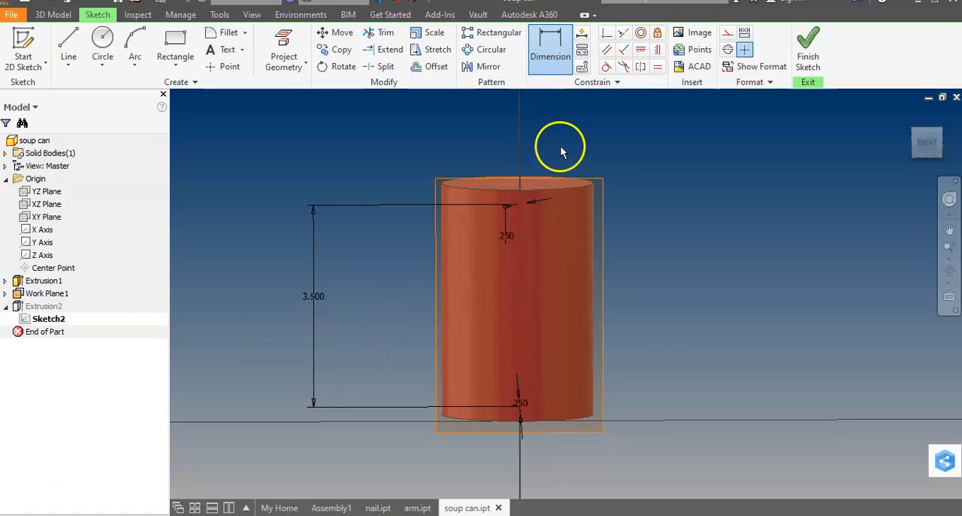
pyautogui.moveTo(370, 215)
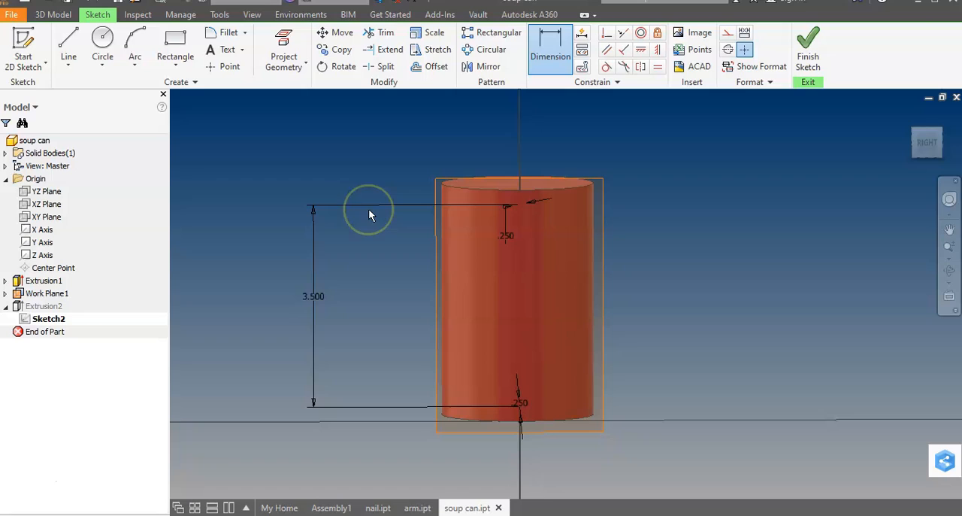
pyautogui.moveTo(556, 264)
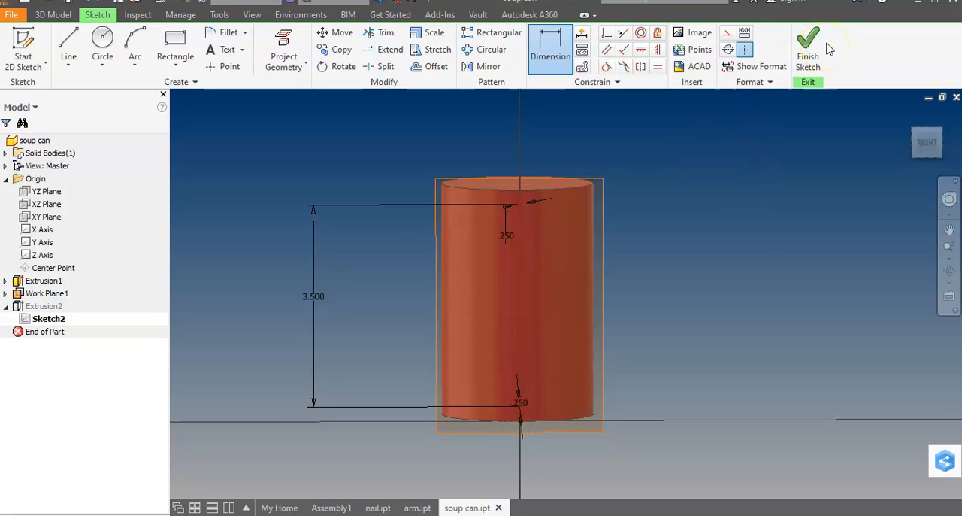
pyautogui.moveTo(809, 39)
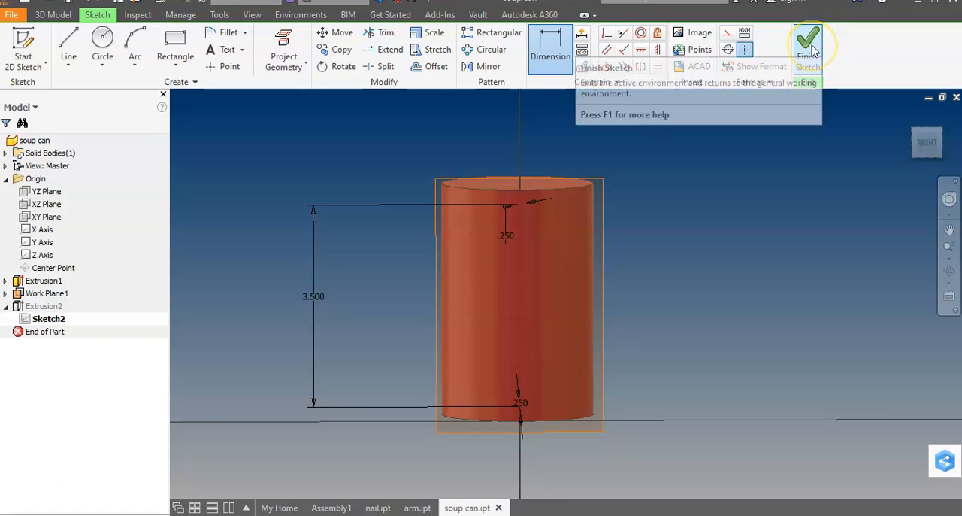
pyautogui.moveTo(815, 43)
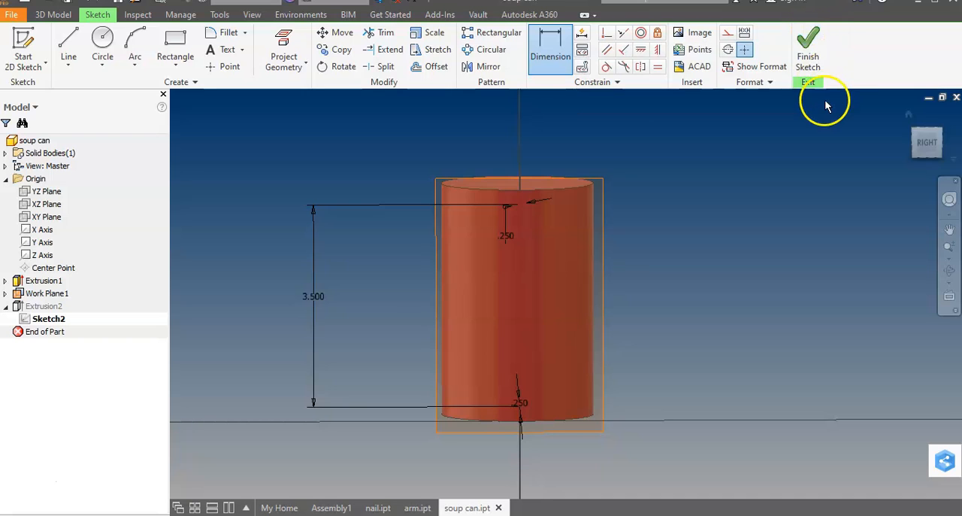
pyautogui.moveTo(819, 51)
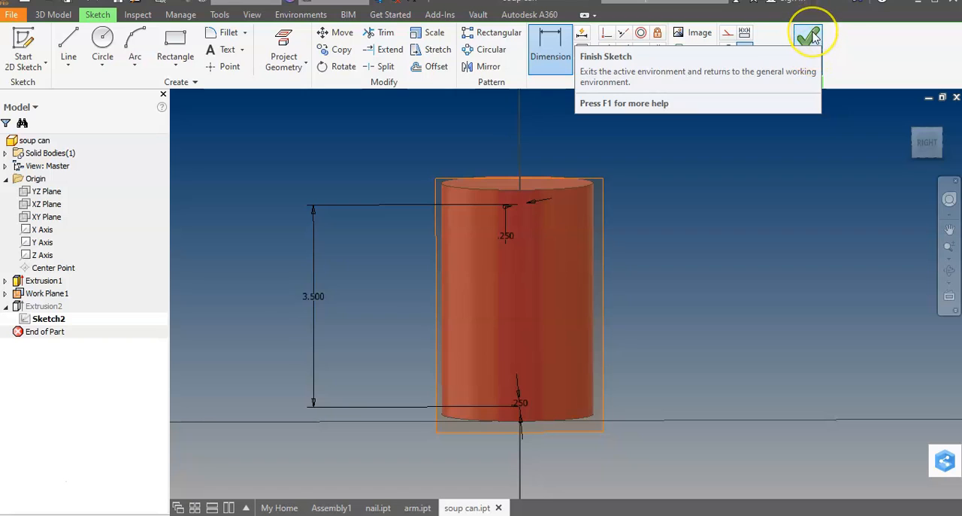
pyautogui.click(811, 33)
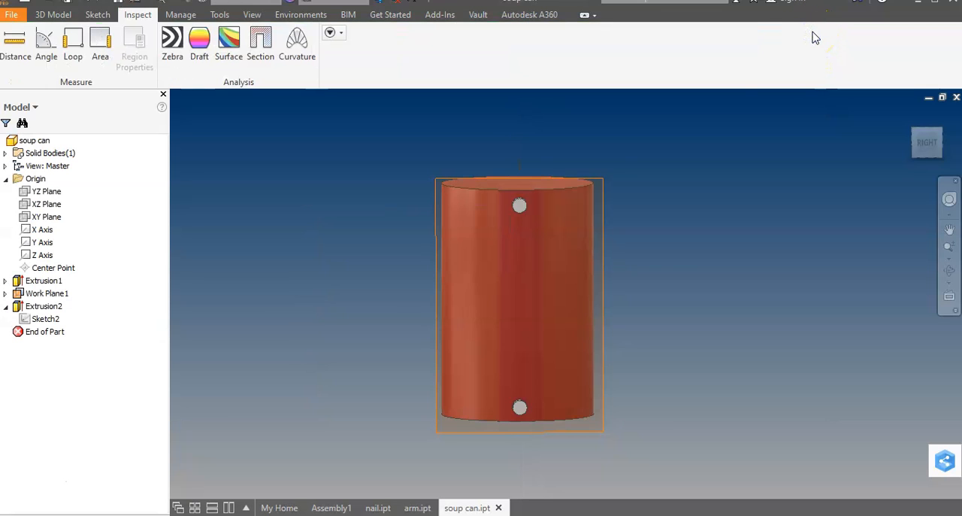